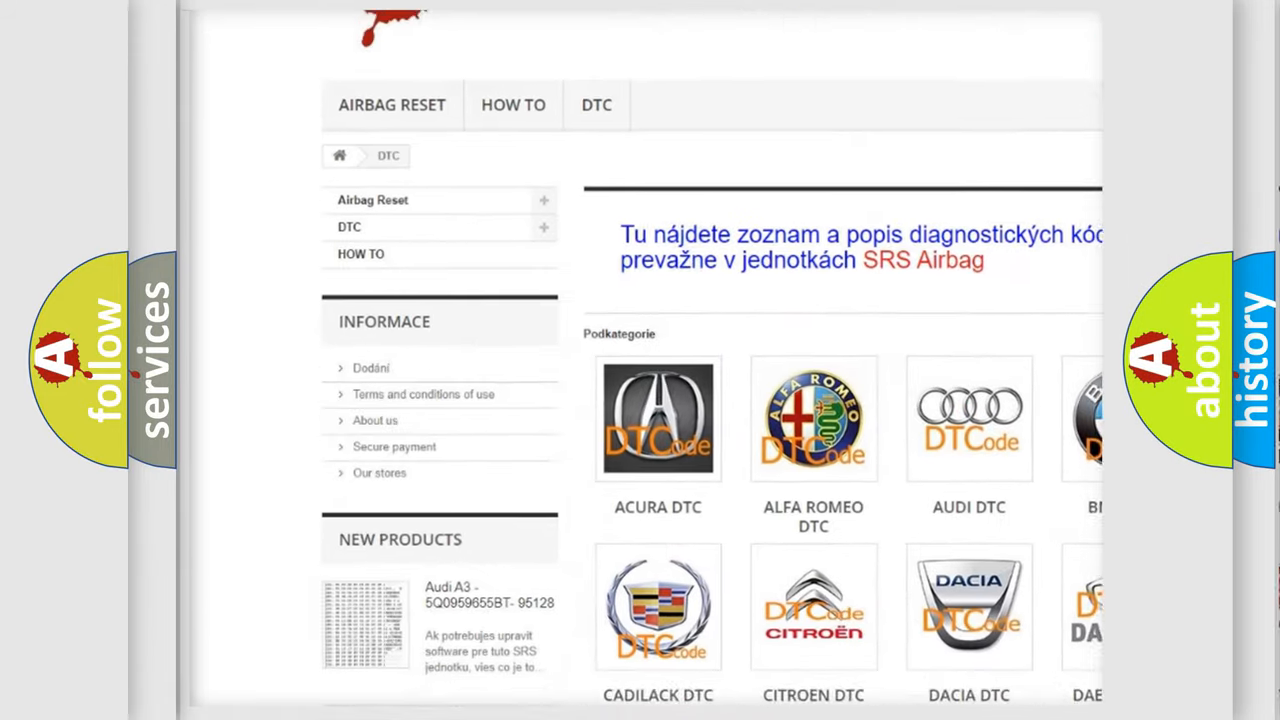
pyautogui.scroll(-3)
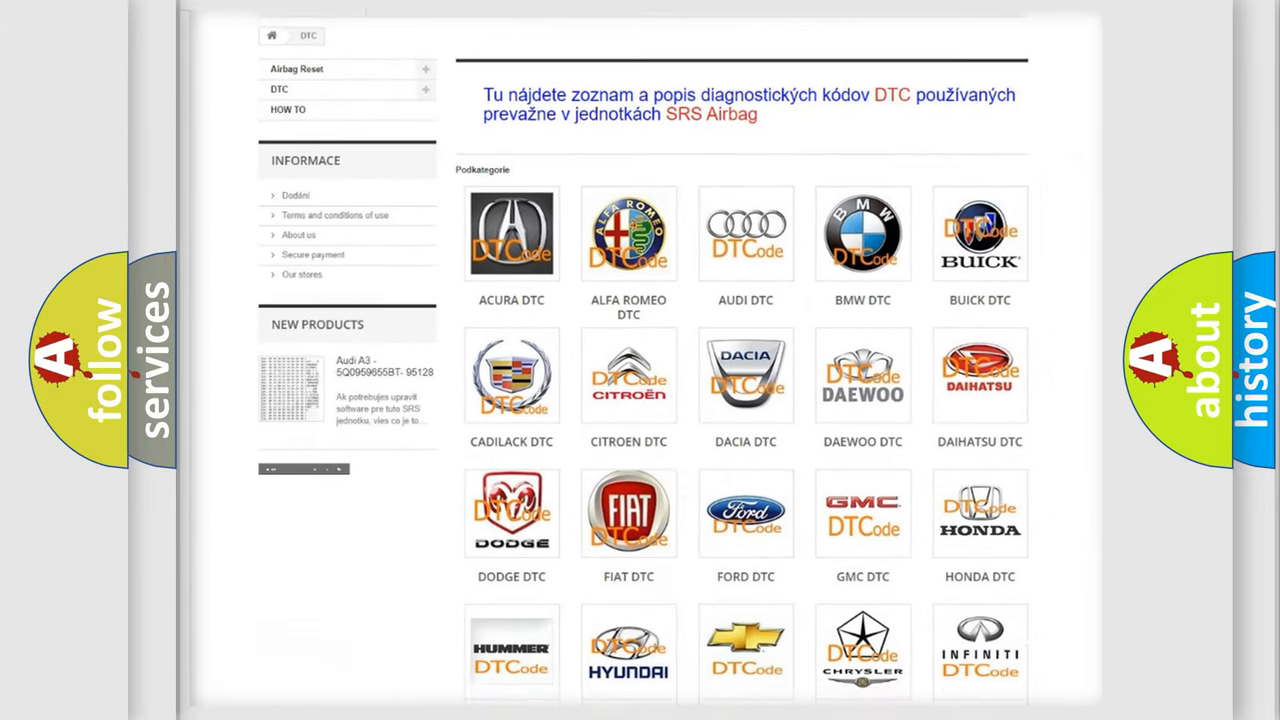
pyautogui.scroll(-3)
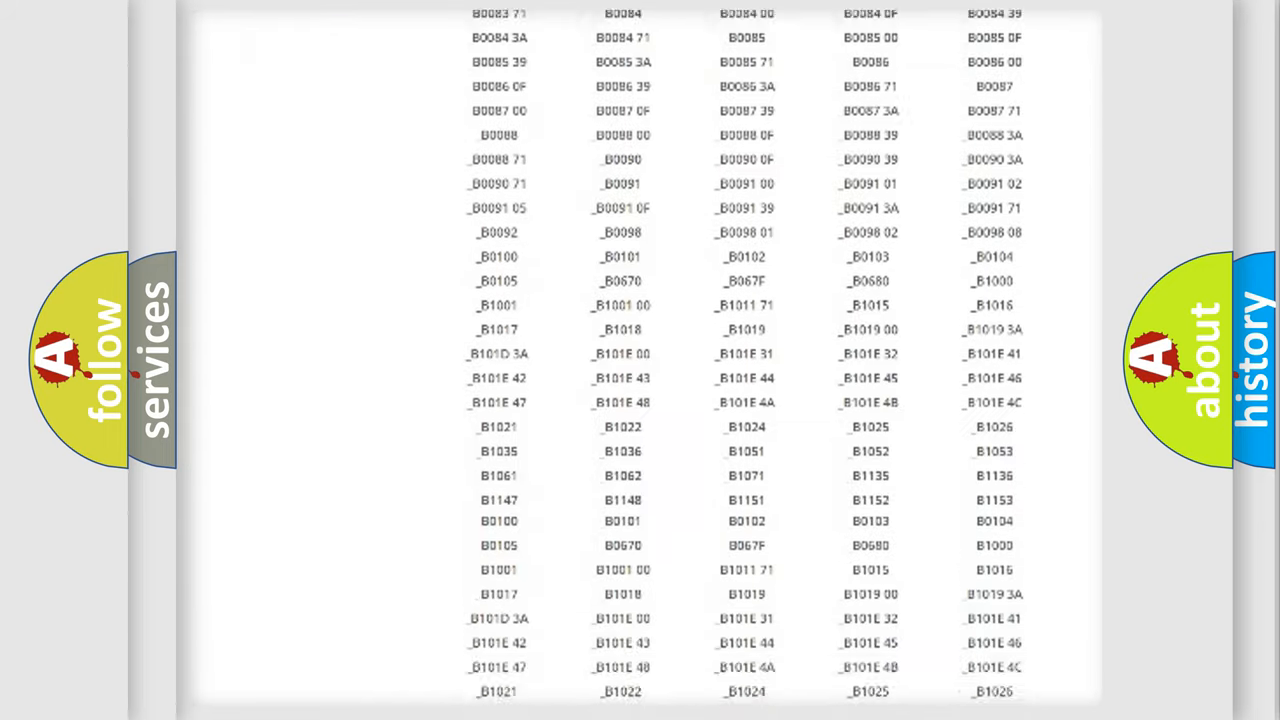
pyautogui.scroll(-3)
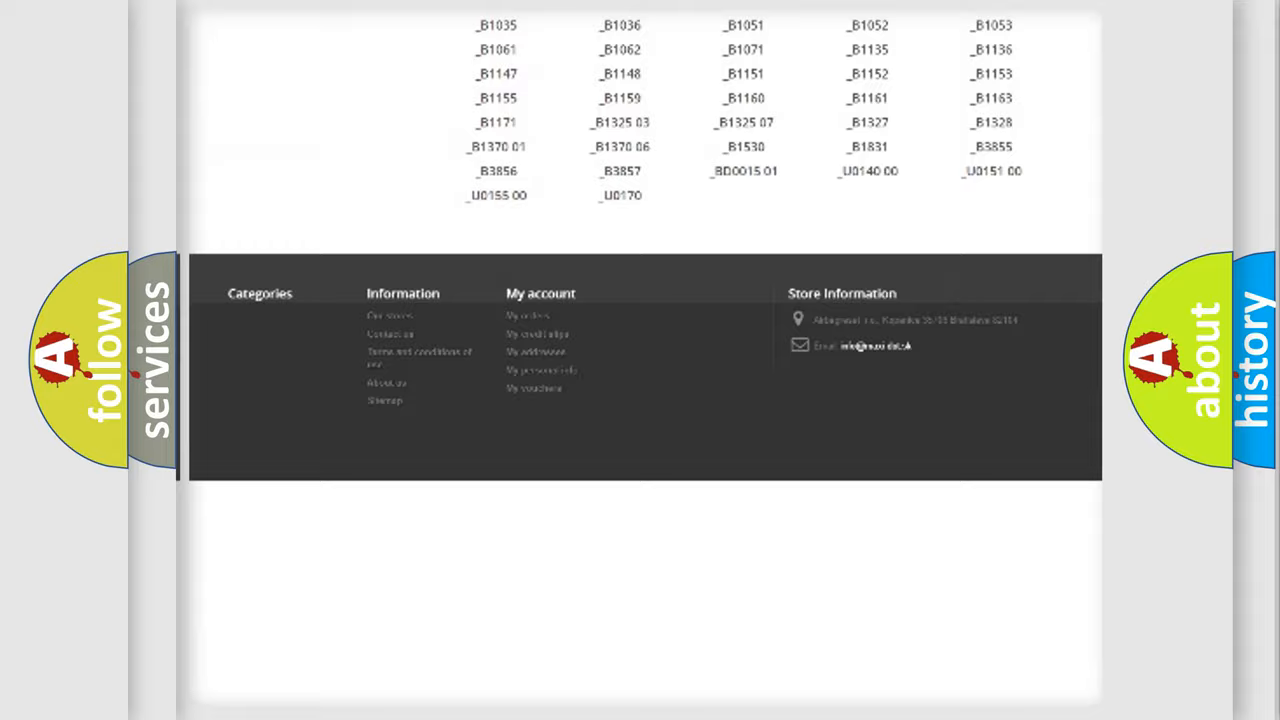
pyautogui.scroll(3)
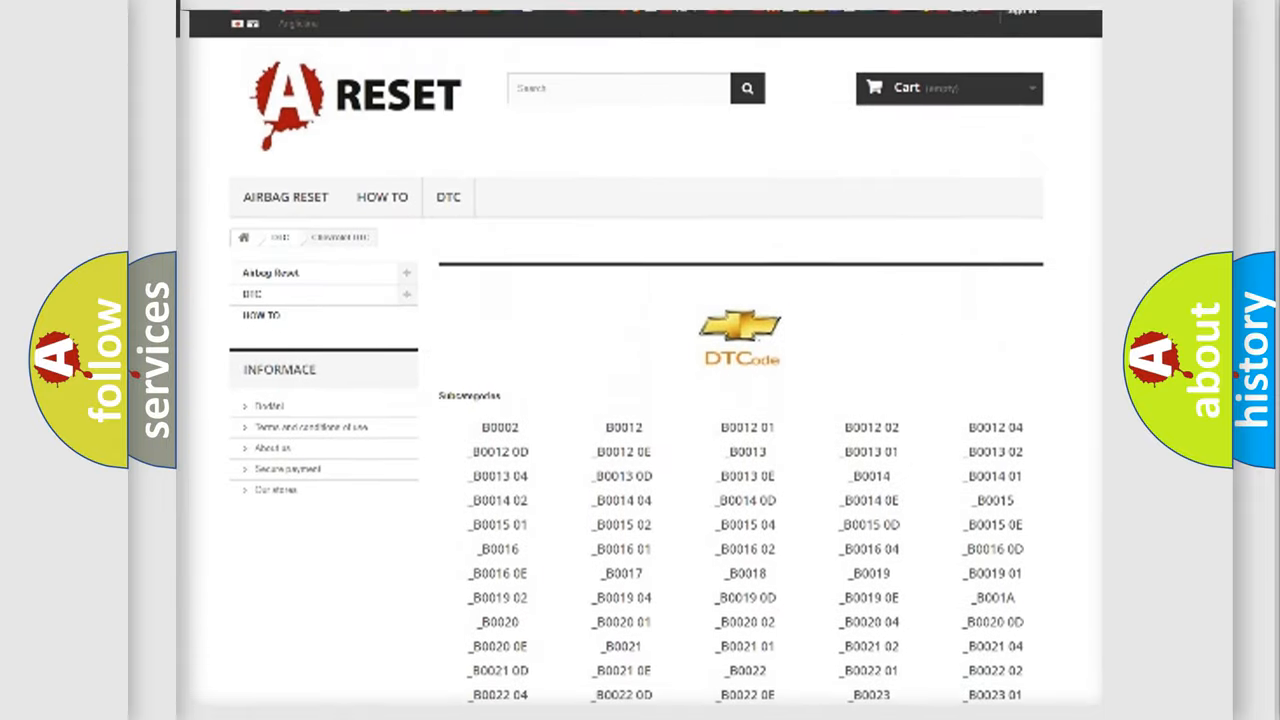